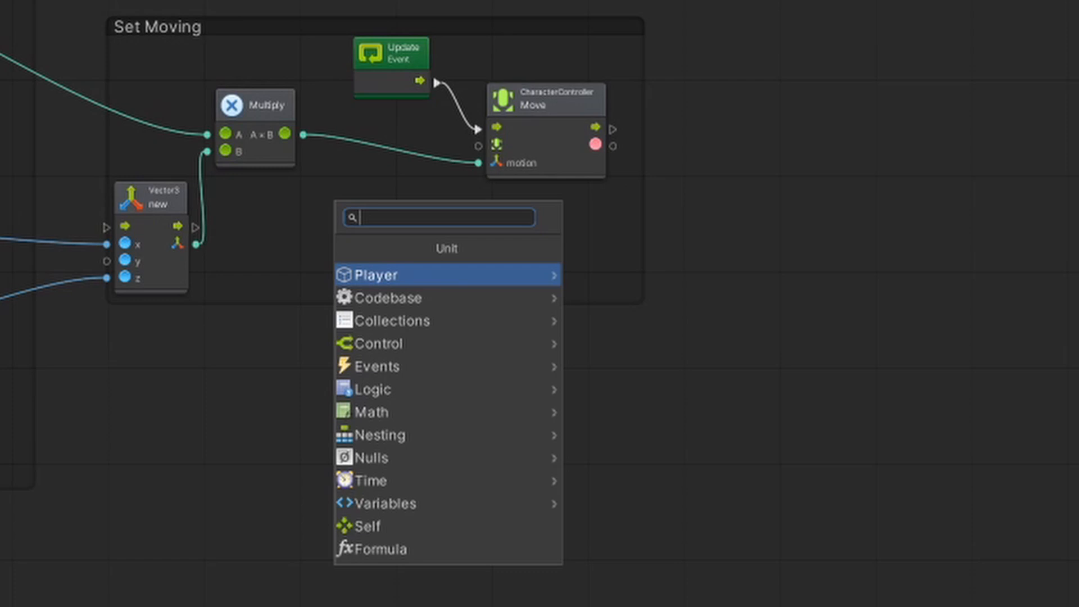
Step: Add a Time deltaTime getter and a second generic Multiply node for the Move motion
{"action": "type", "text": "de"}
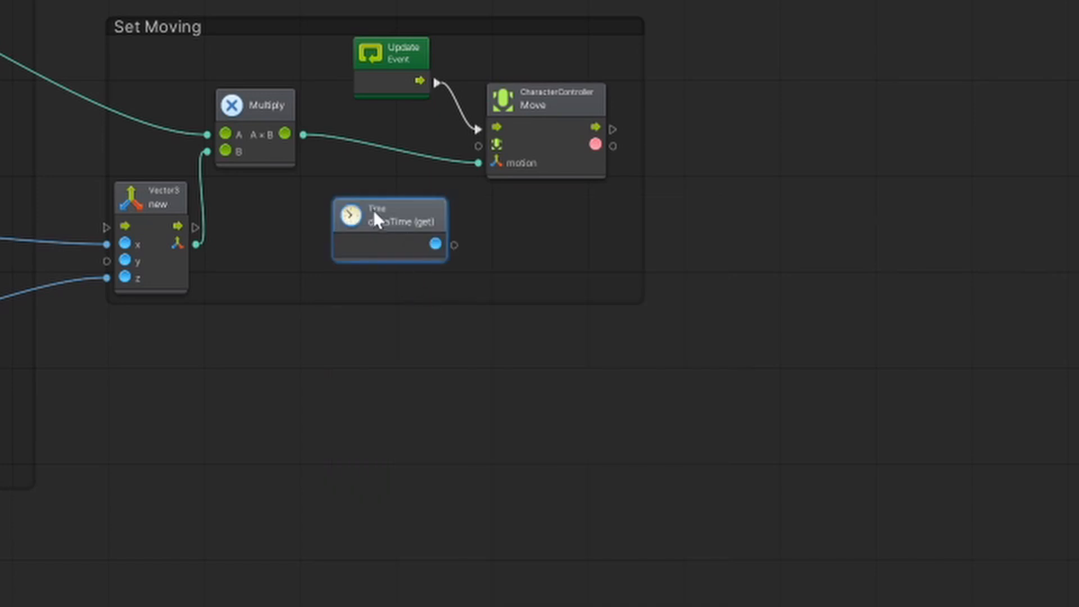
{"action": "left_click", "coordinate": [451, 245]}
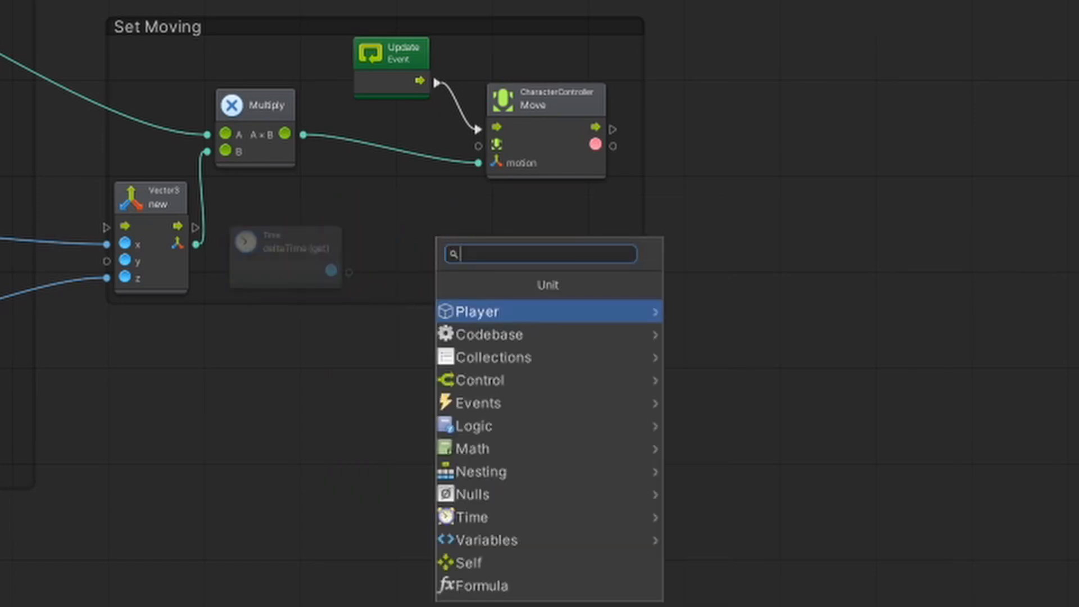
{"action": "type", "text": "Multi"}
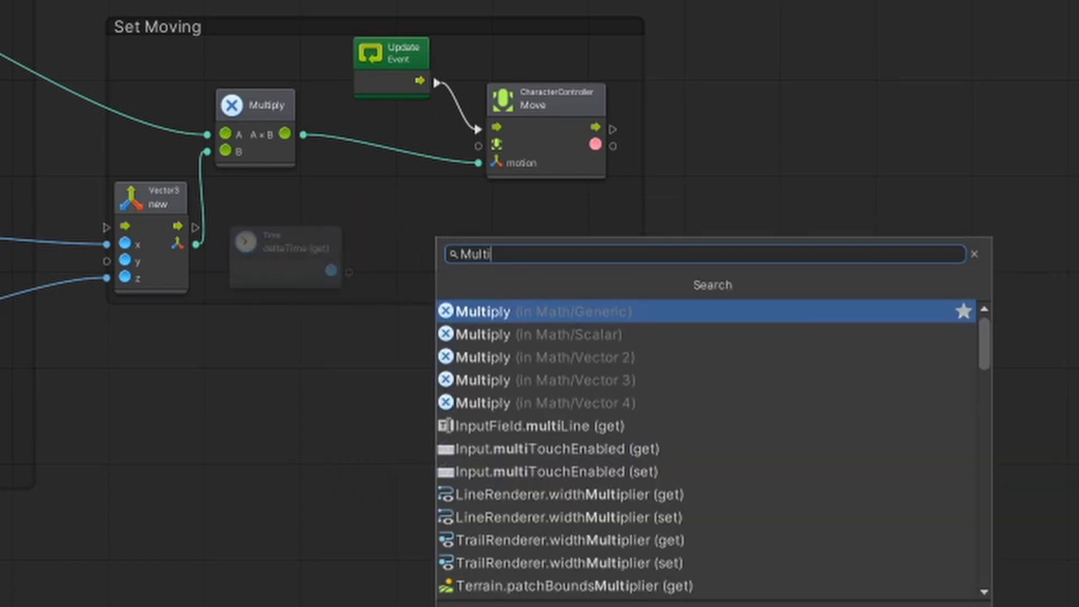
{"action": "left_click", "coordinate": [484, 310]}
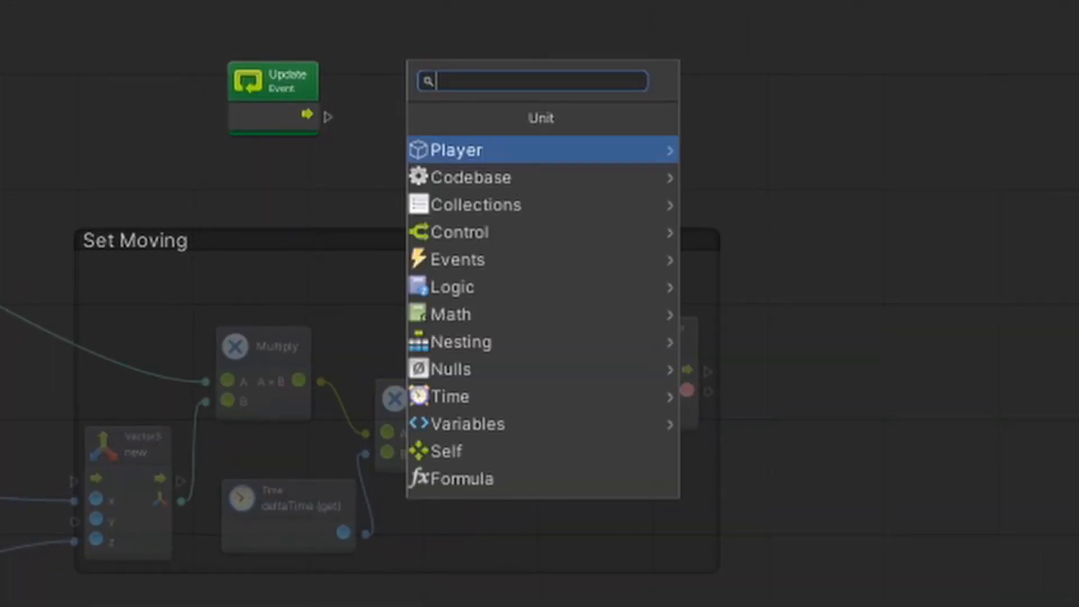
Step: Add a Sequence after Update and an Input GetButtonDown 'Jump' check
{"action": "type", "text": "Seque"}
{"action": "type", "text": "get b"}
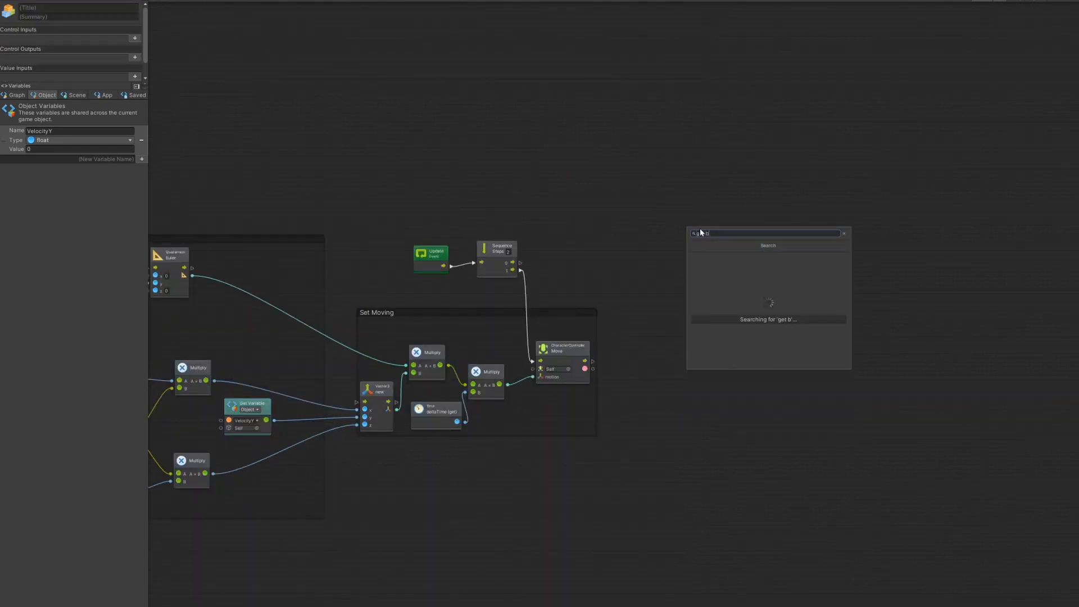
{"action": "type", "text": "ut"}
{"action": "type", "text": "isgro"}
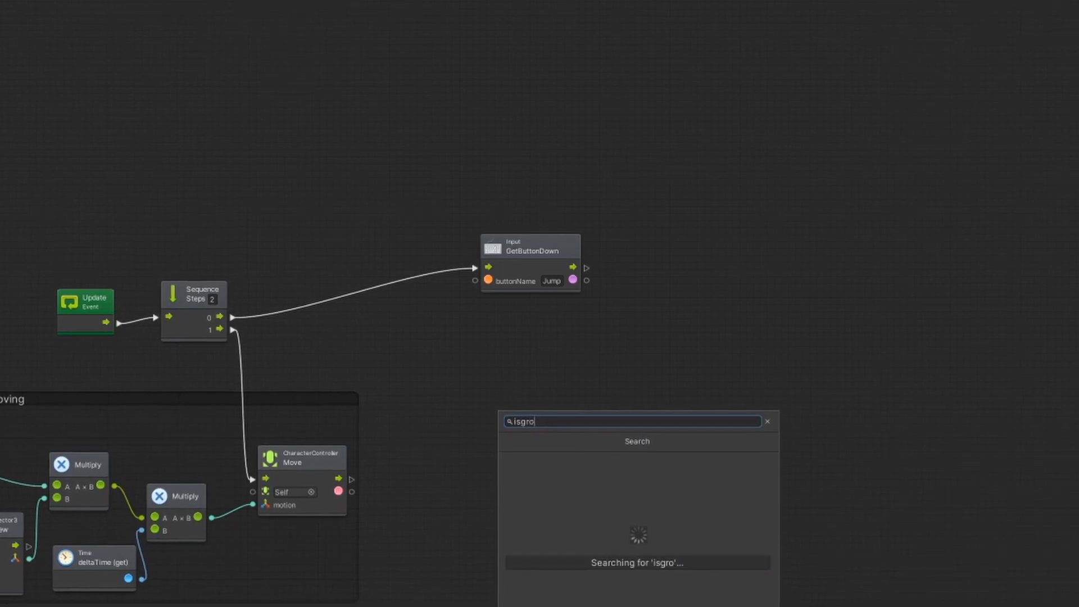
Step: Add isGrounded, an And combining it with the Jump press, and a Branch
{"action": "left_click", "coordinate": [542, 432]}
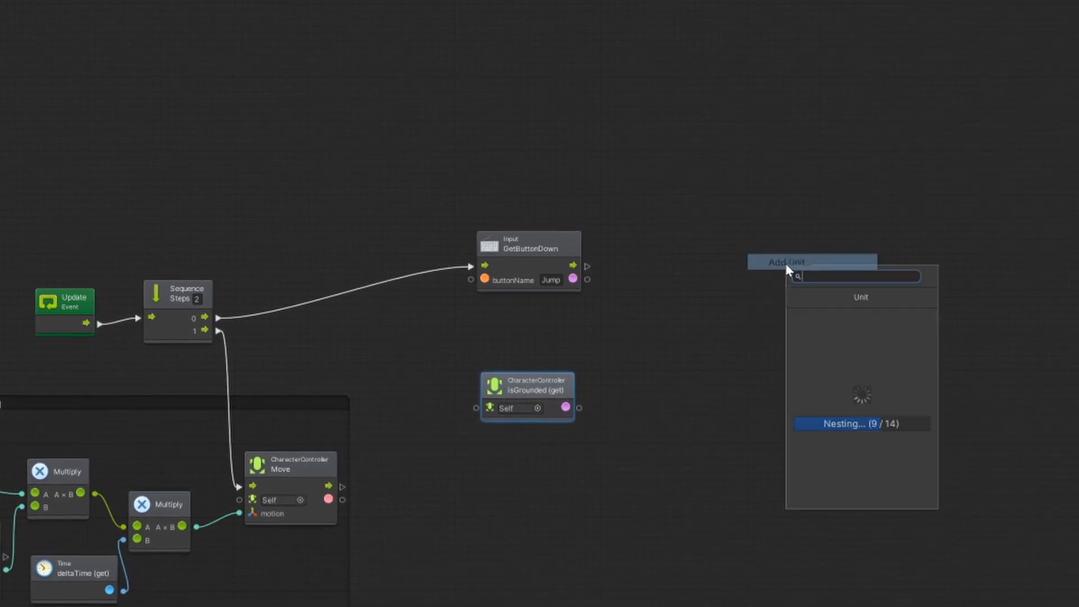
{"action": "type", "text": "and"}
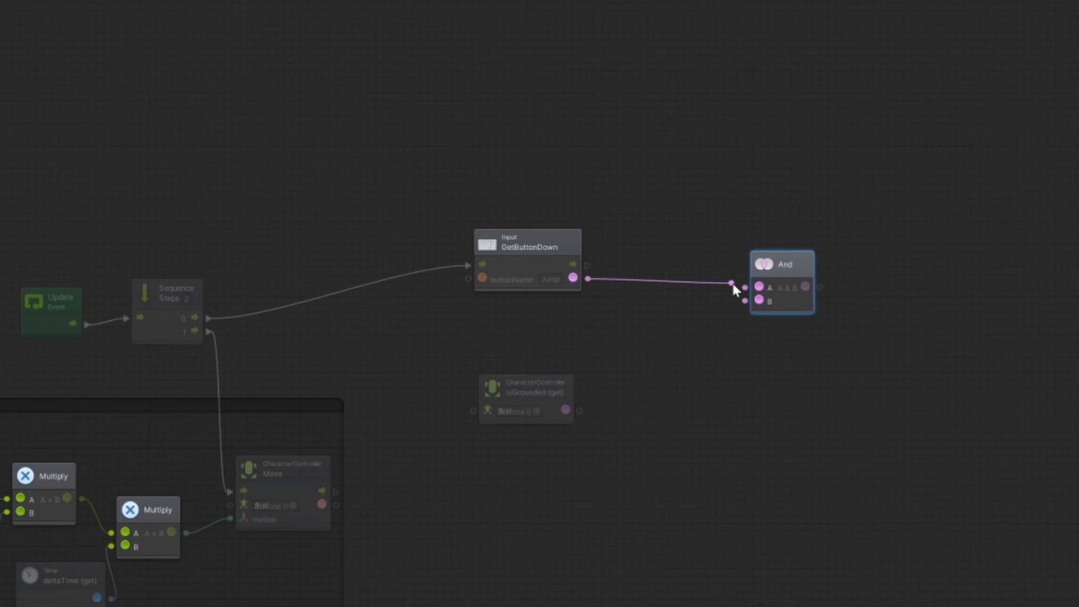
{"action": "left_click_drag", "start_coordinate": [566, 410], "coordinate": [757, 301]}
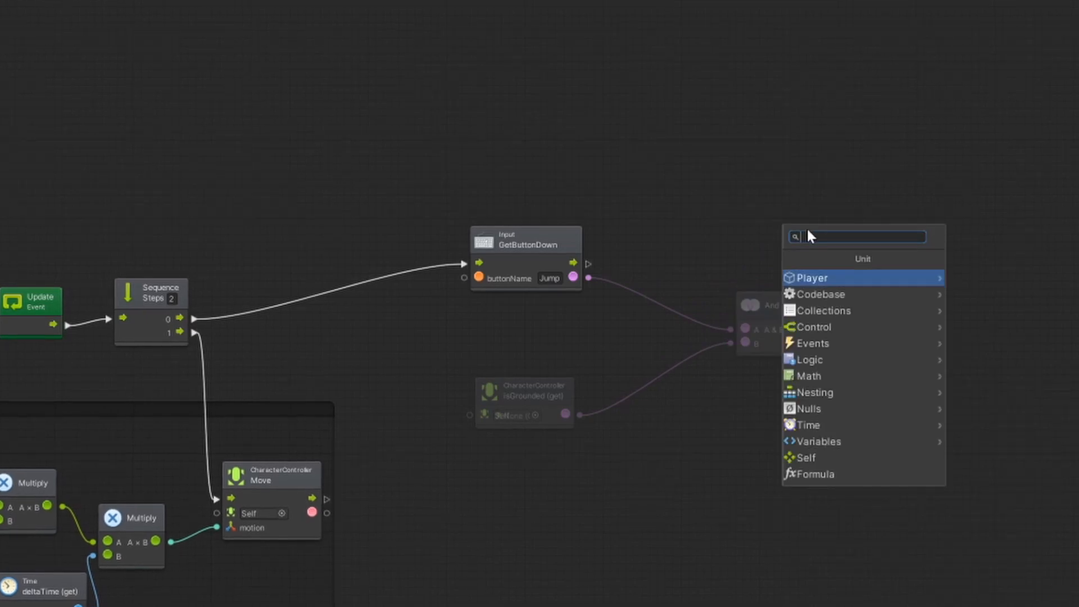
{"action": "type", "text": "branch"}
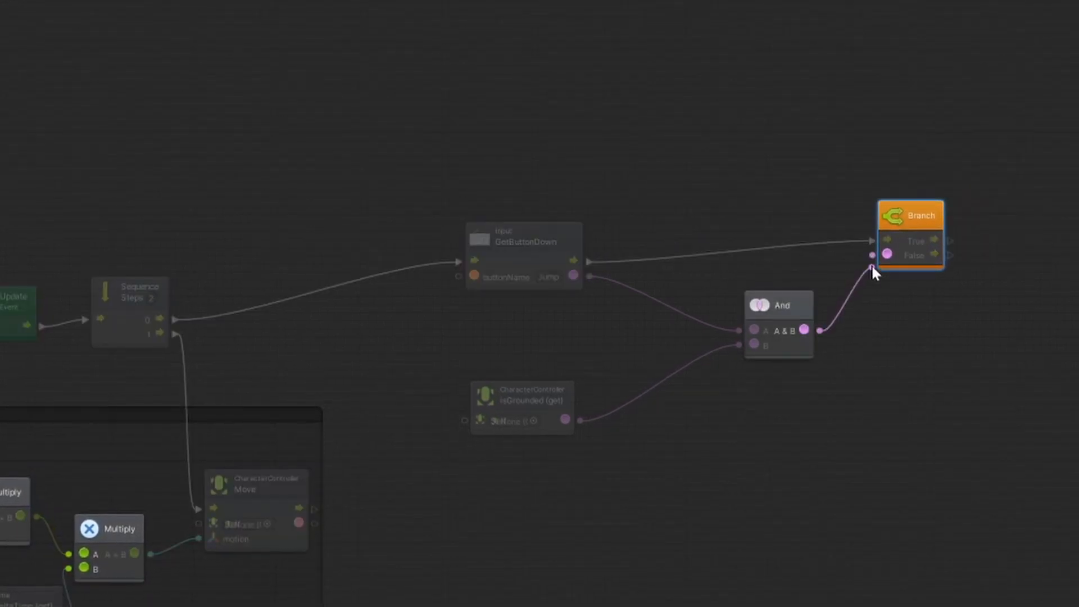
Step: Add a Set Object Variable VelocityY node on Branch True, fed by a float literal 5
{"action": "left_click_drag", "start_coordinate": [873, 272], "coordinate": [698, 329]}
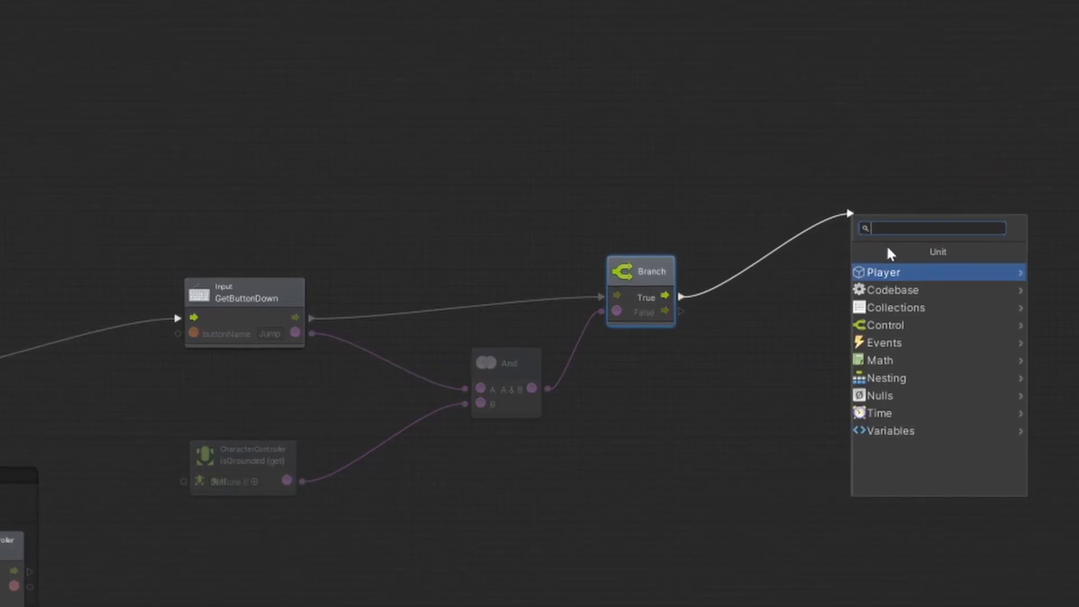
{"action": "type", "text": "set V"}
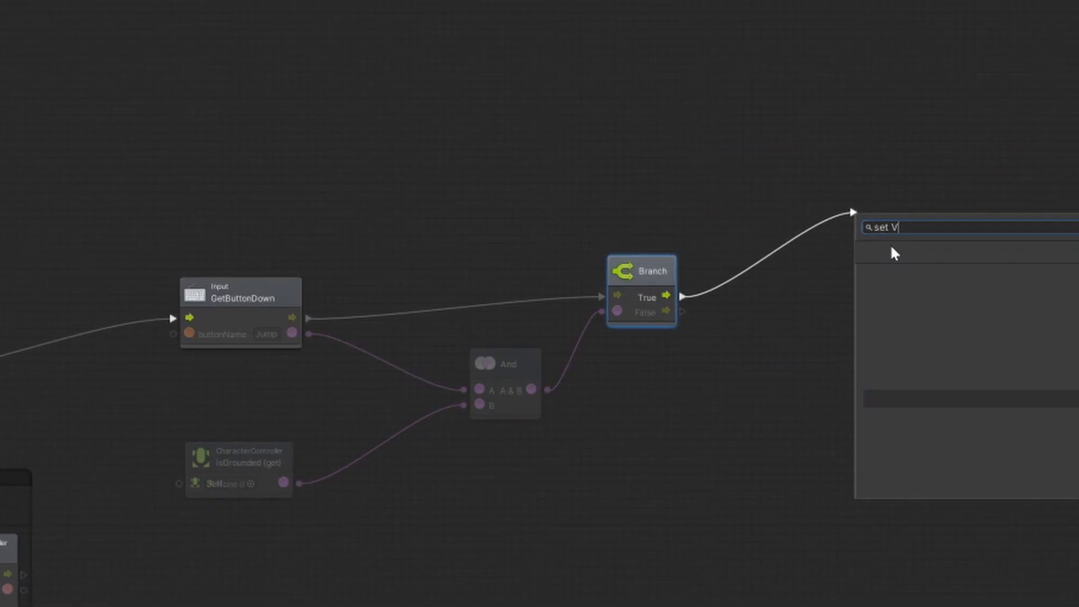
{"action": "type", "text": "a"}
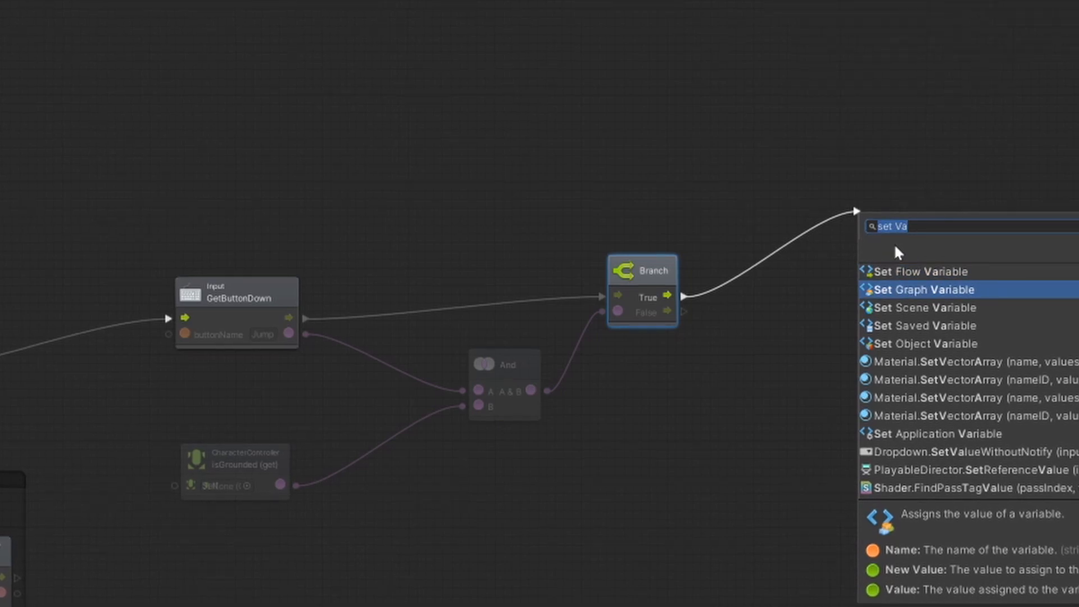
{"action": "left_click", "coordinate": [922, 289]}
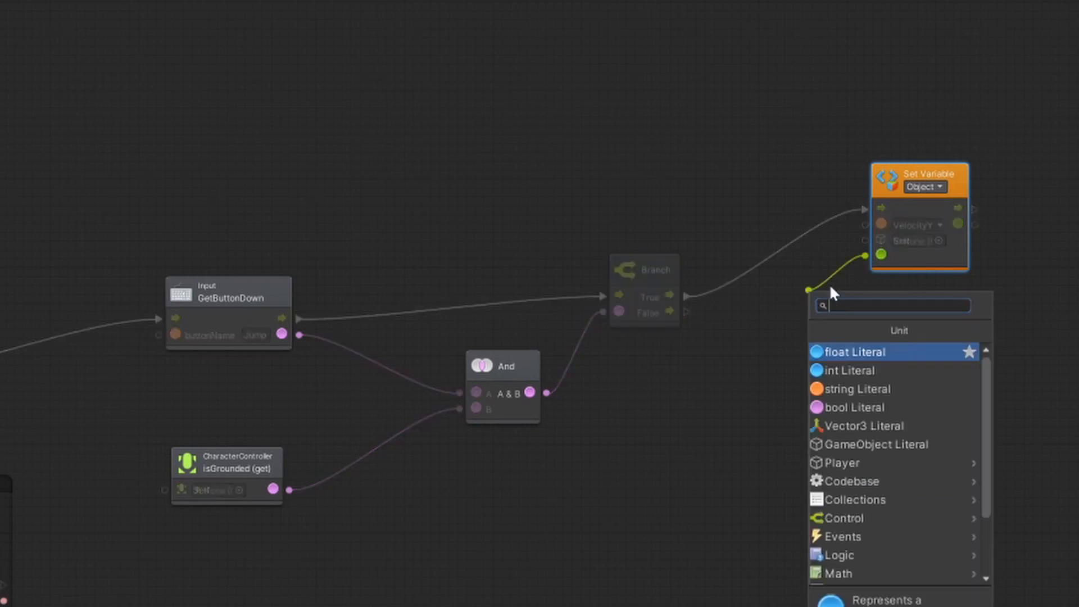
{"action": "type", "text": "float"}
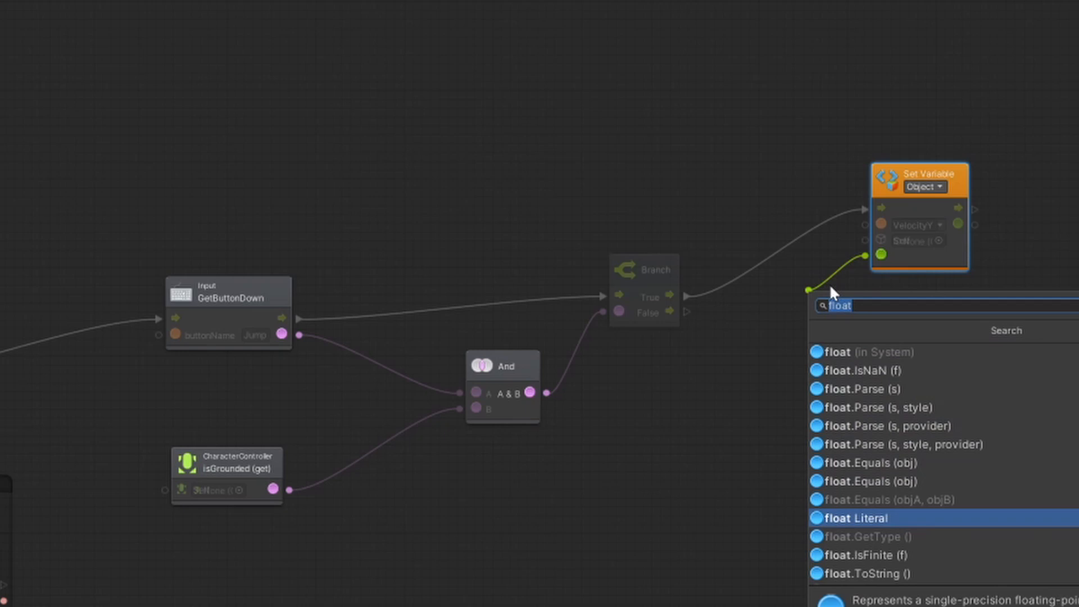
{"action": "left_click", "coordinate": [866, 518]}
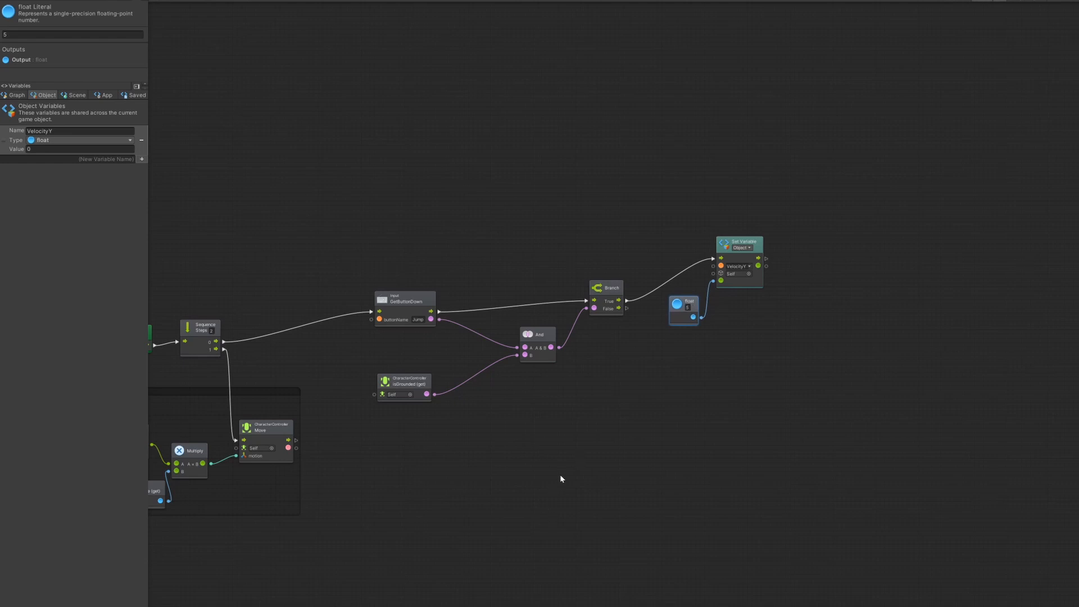
{"action": "mouse_move", "coordinate": [537, 355]}
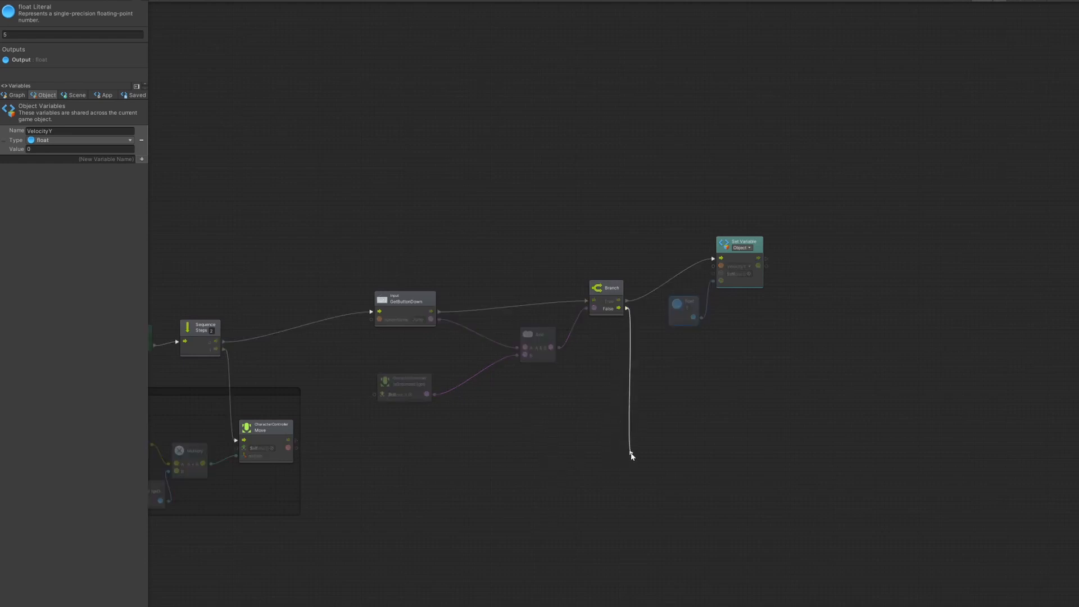
Step: Add a Set VelocityY node on the inner isGrounded Branch's False output
{"action": "left_click", "coordinate": [630, 456]}
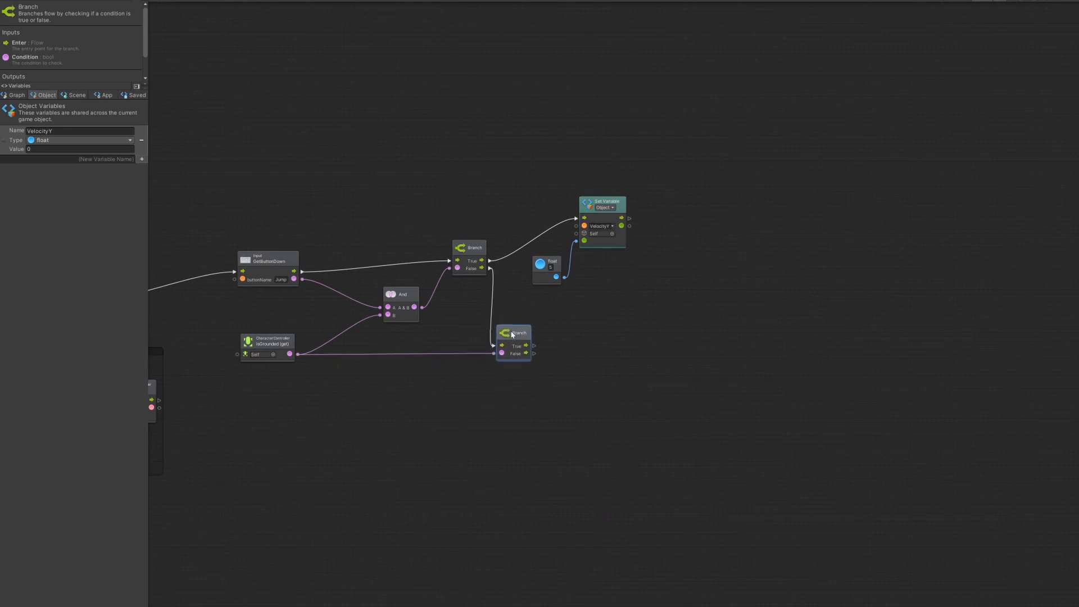
{"action": "left_click_drag", "start_coordinate": [534, 355], "coordinate": [588, 365]}
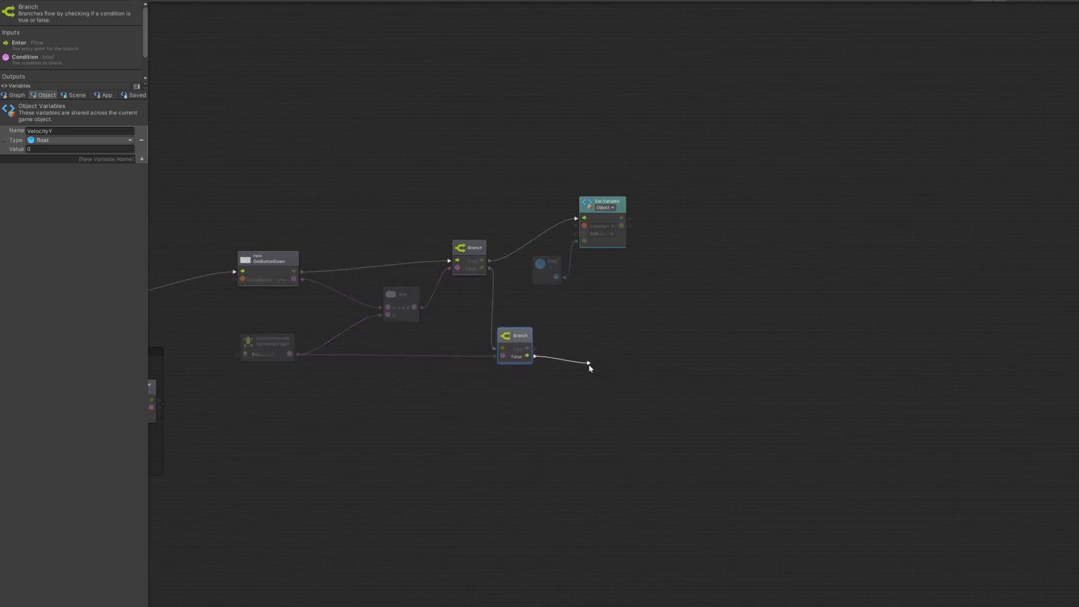
{"action": "left_click", "coordinate": [589, 364]}
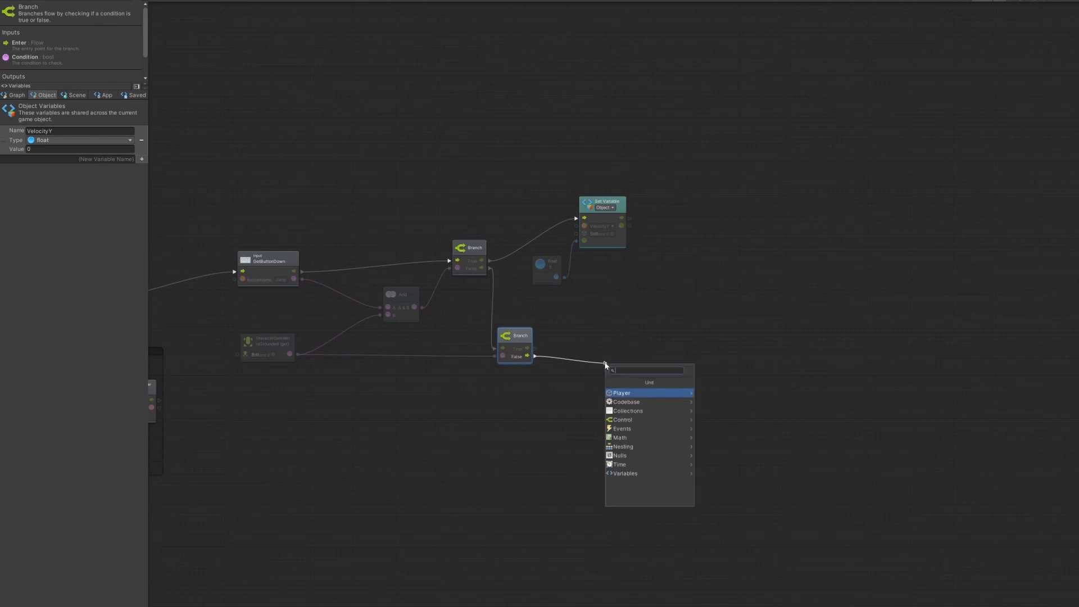
{"action": "type", "text": "set vel"}
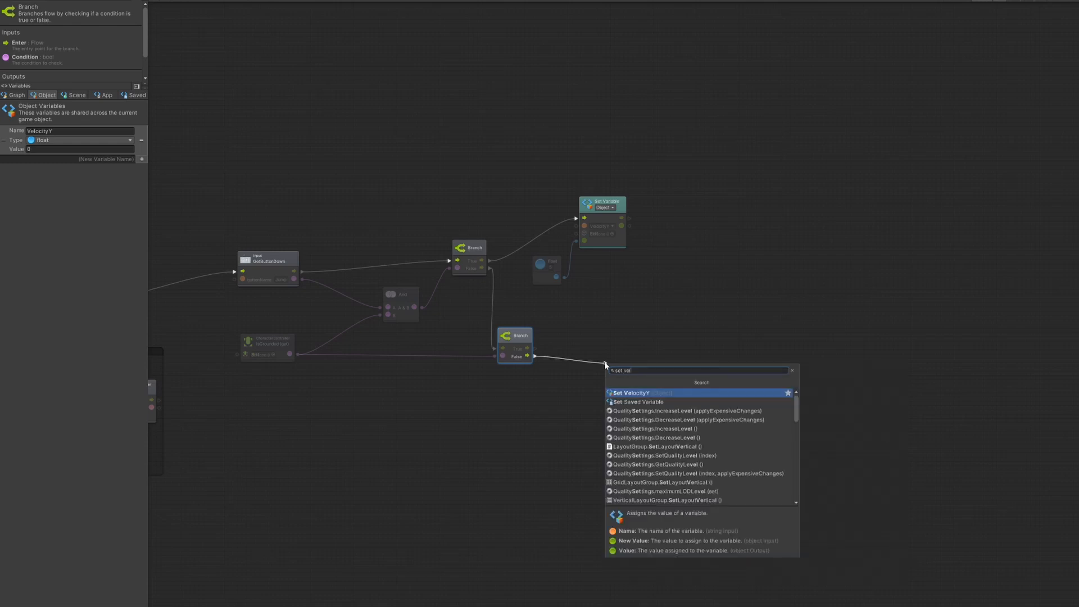
{"action": "left_click", "coordinate": [630, 392]}
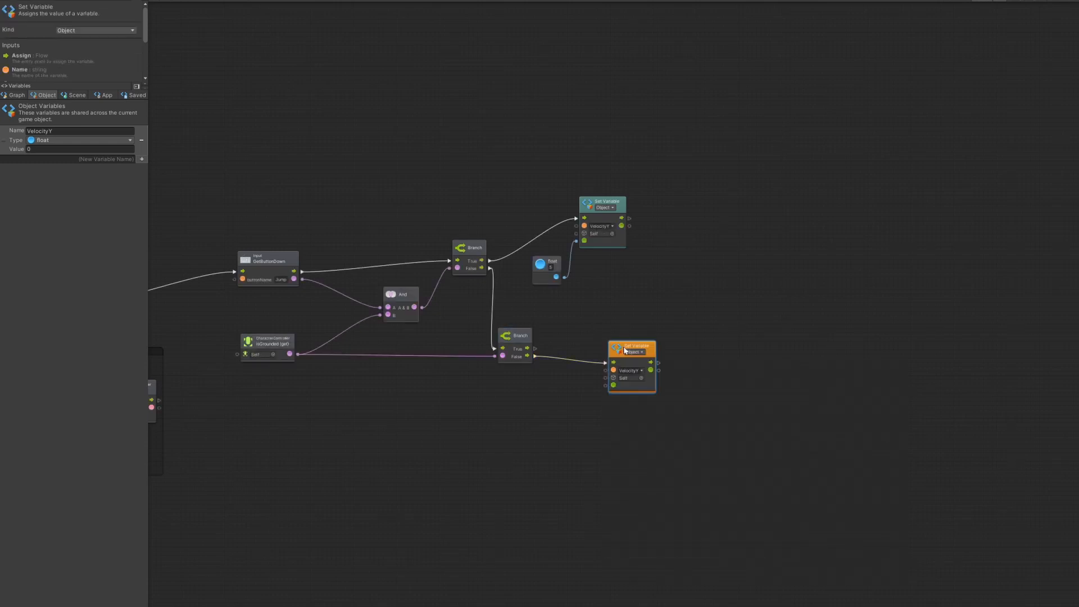
{"action": "left_click_drag", "start_coordinate": [631, 346], "coordinate": [617, 342]}
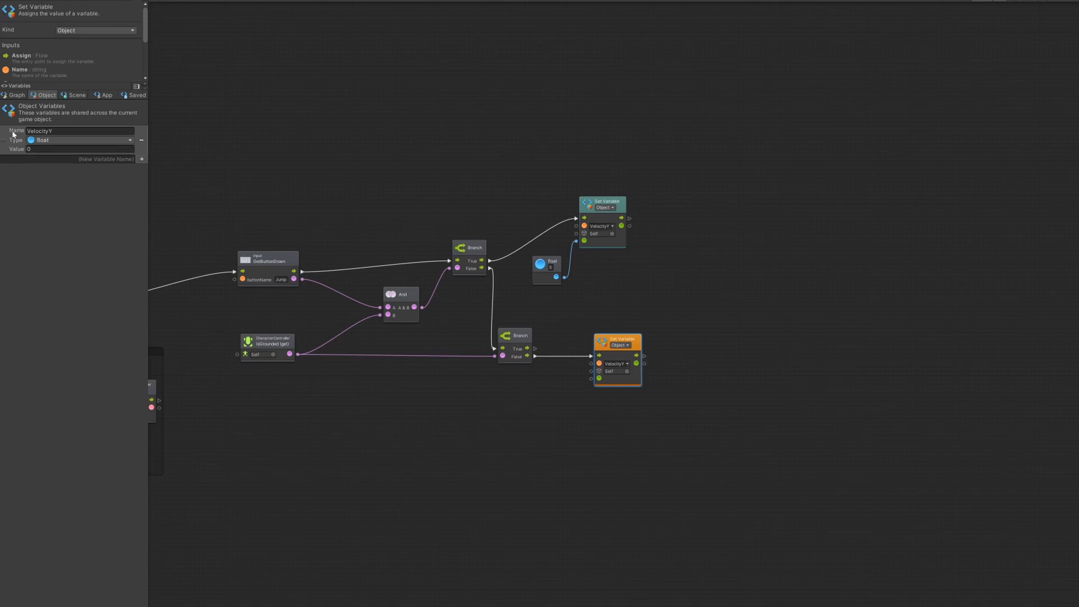
Step: Add Get VelocityY, a -10 float literal, deltaTime and a Multiply node for the fall value
{"action": "left_click", "coordinate": [515, 390]}
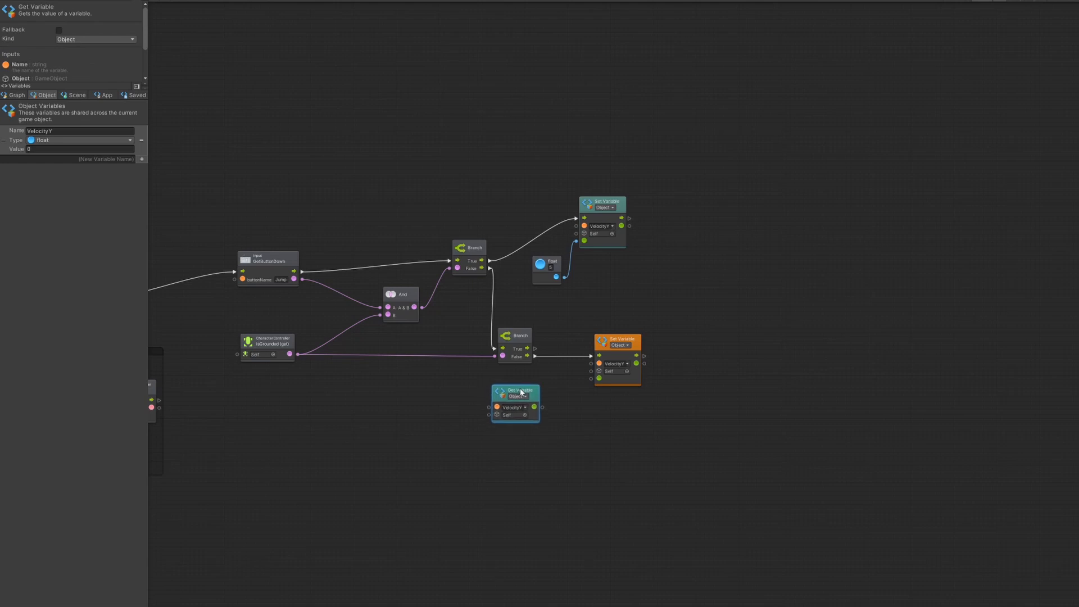
{"action": "left_click_drag", "start_coordinate": [519, 391], "coordinate": [487, 395]}
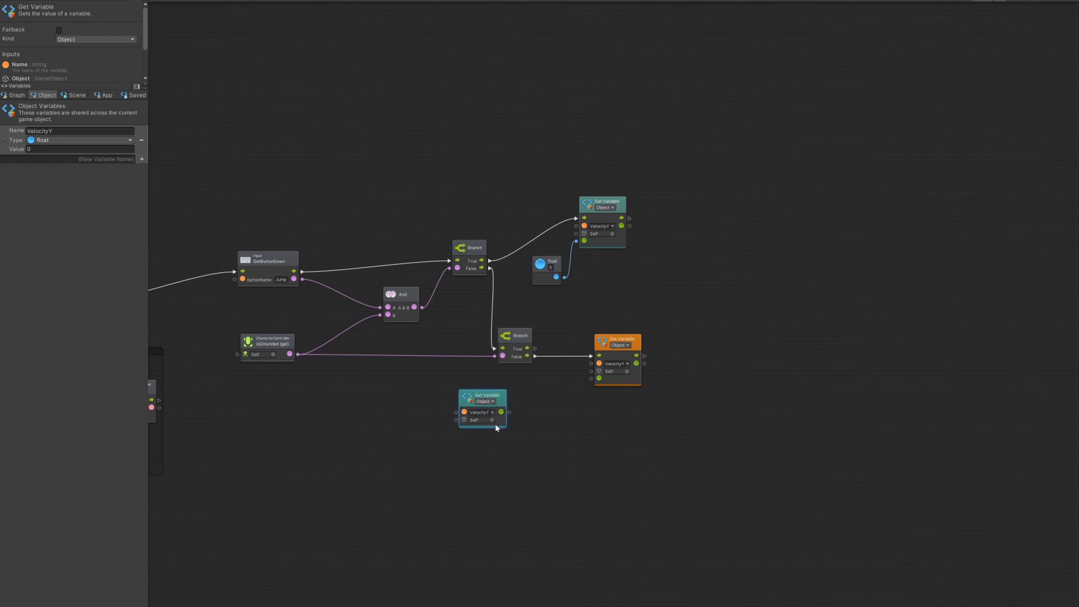
{"action": "mouse_move", "coordinate": [384, 465]}
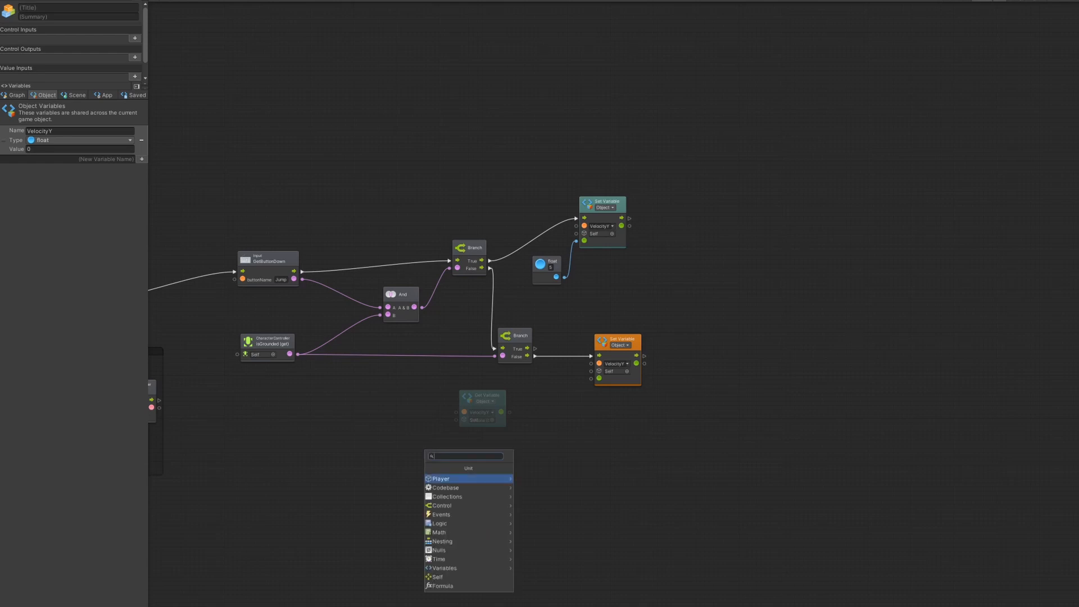
{"action": "type", "text": "float"}
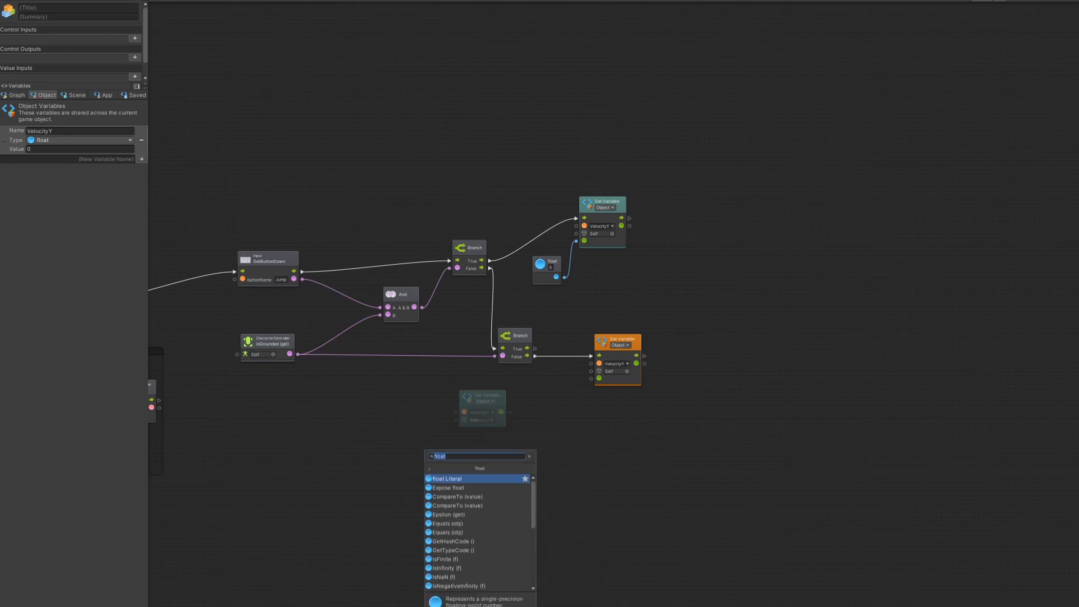
{"action": "left_click", "coordinate": [446, 478]}
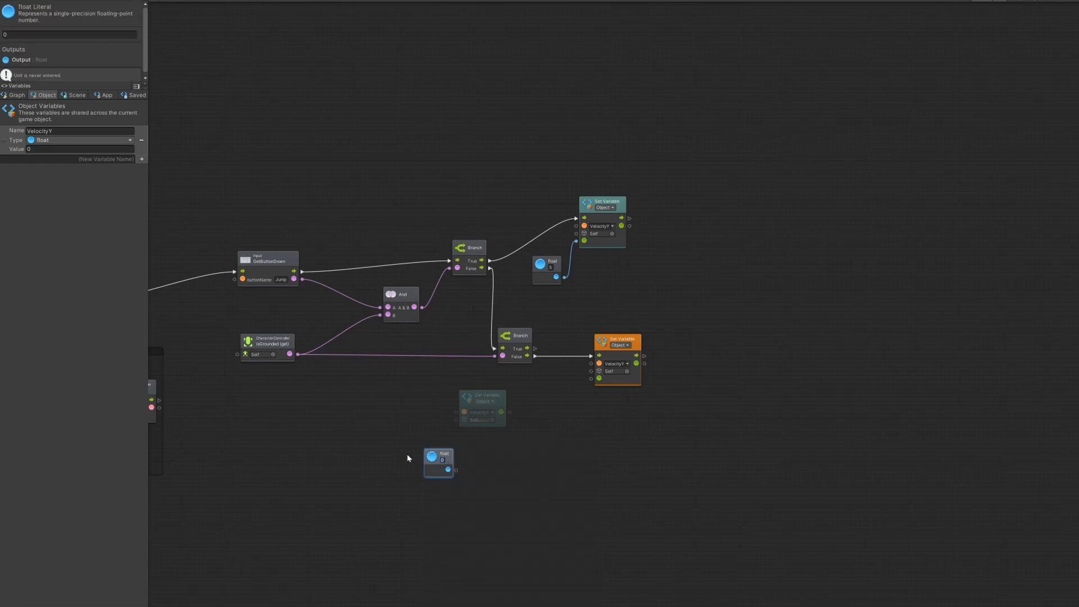
{"action": "type", "text": "-10"}
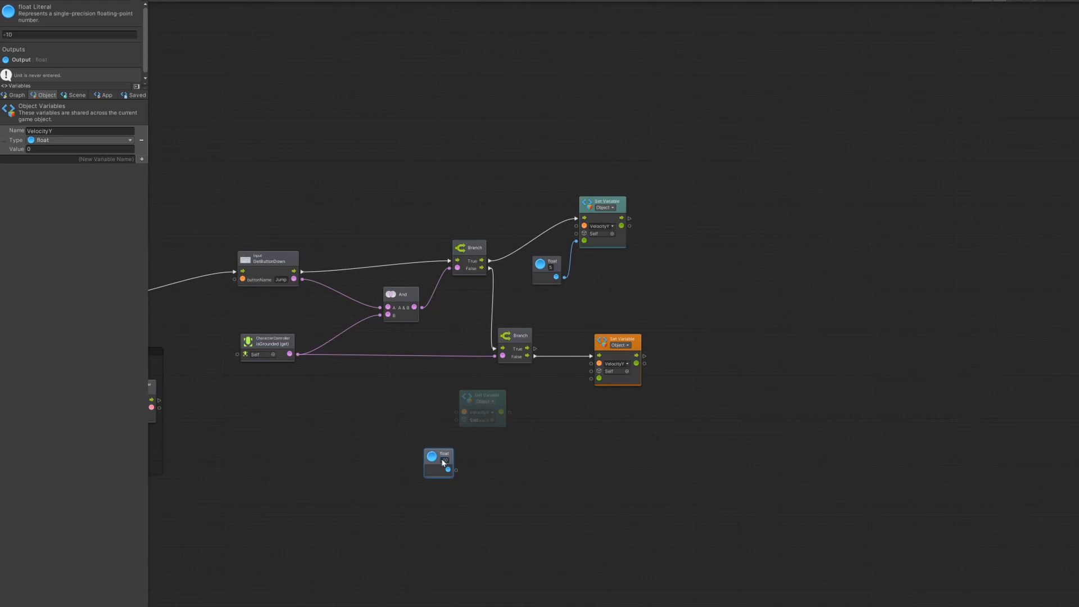
{"action": "left_click_drag", "start_coordinate": [438, 461], "coordinate": [418, 472]}
{"action": "type", "text": "time.del"}
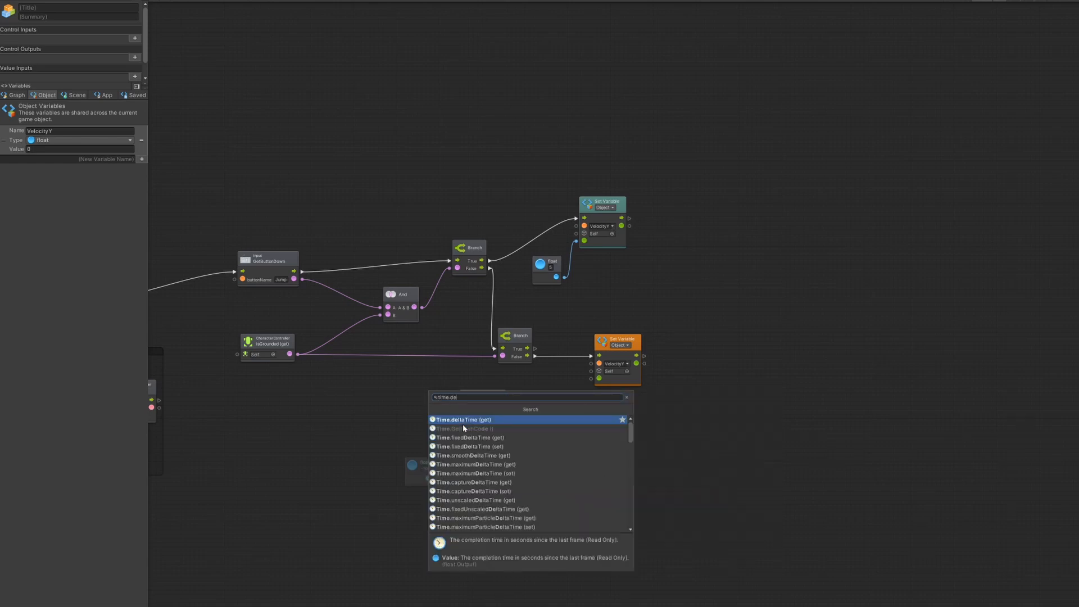
{"action": "left_click", "coordinate": [462, 419]}
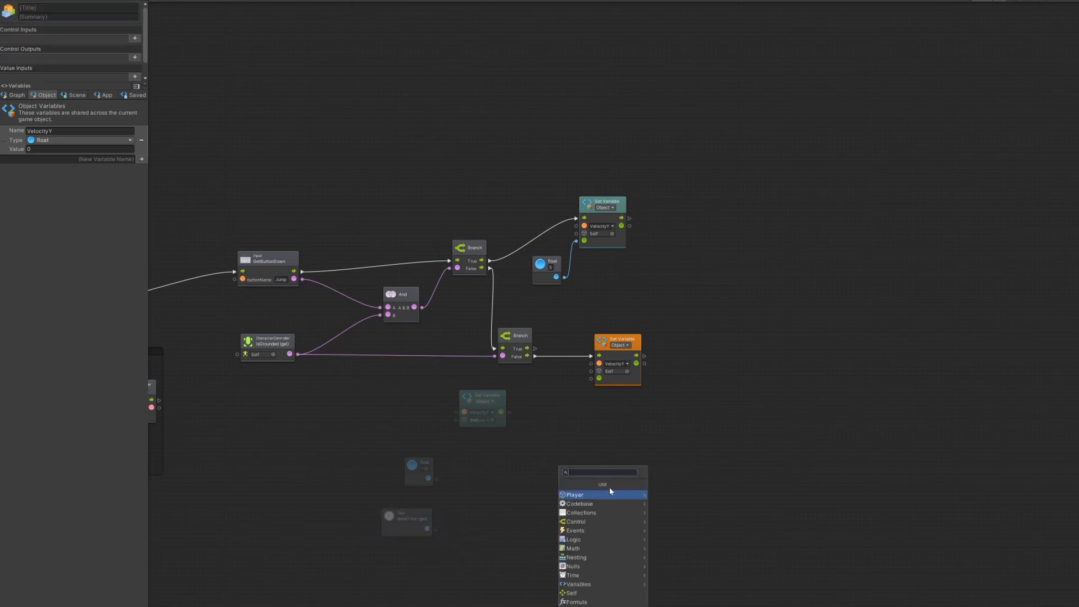
{"action": "type", "text": "mu"}
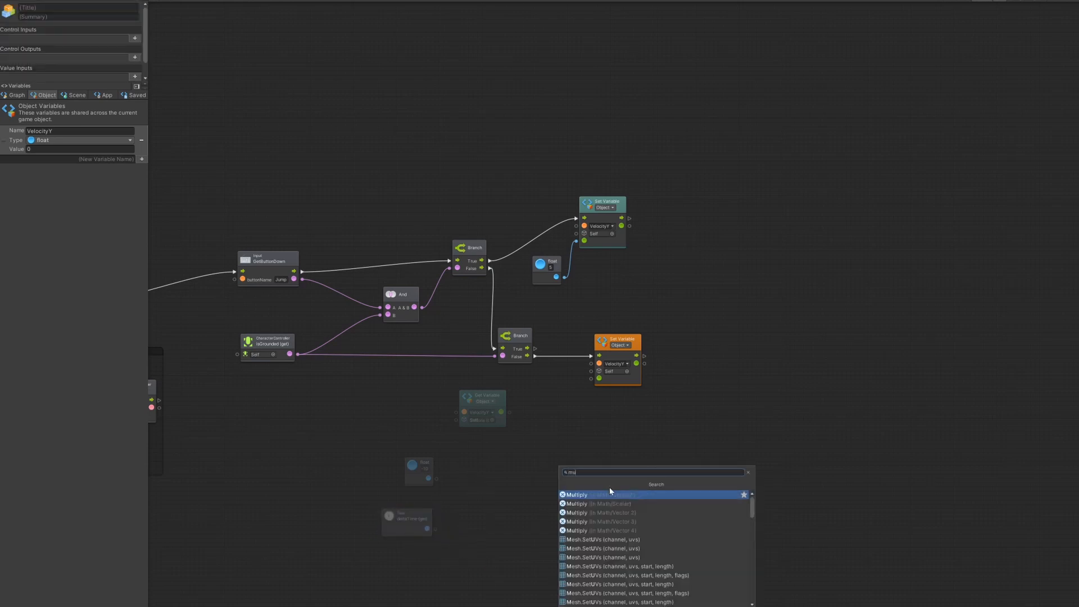
{"action": "left_click", "coordinate": [574, 494]}
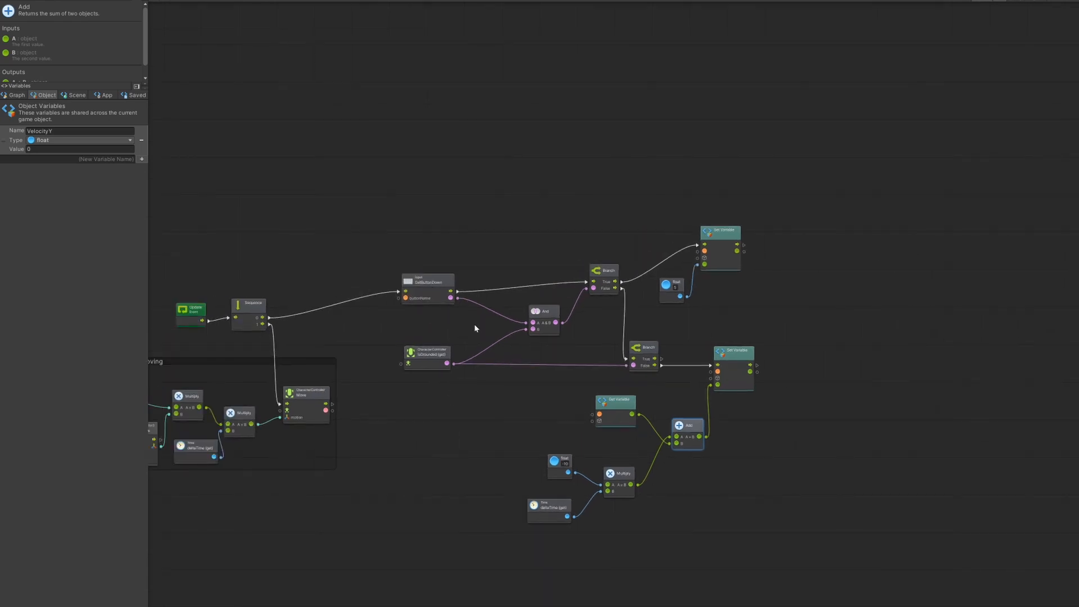
{"action": "mouse_move", "coordinate": [258, 347]}
{"action": "type", "text": "If Grounded"}
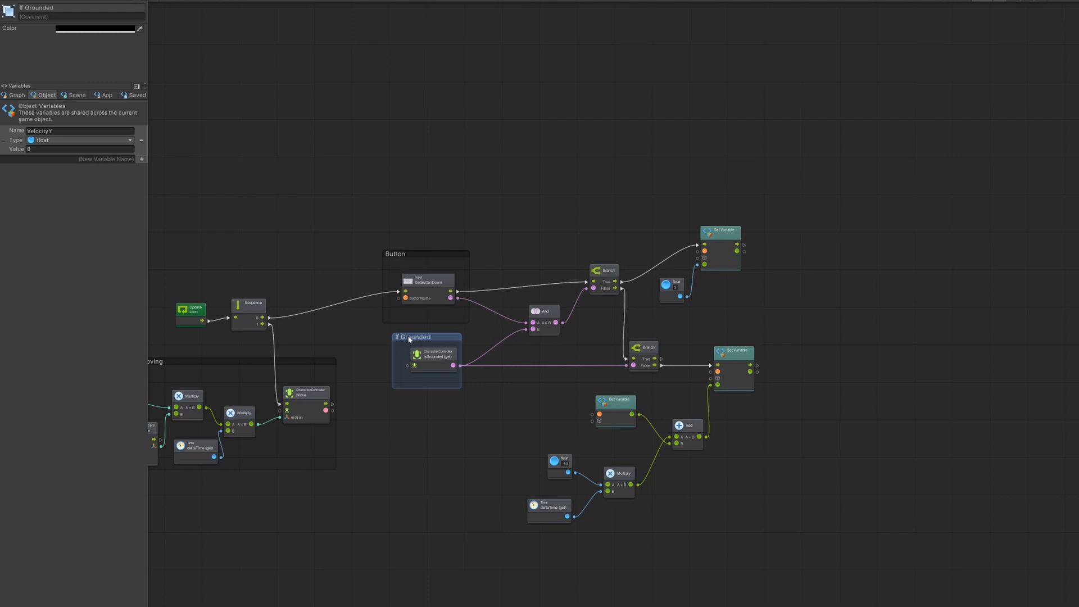
{"action": "mouse_move", "coordinate": [613, 194]}
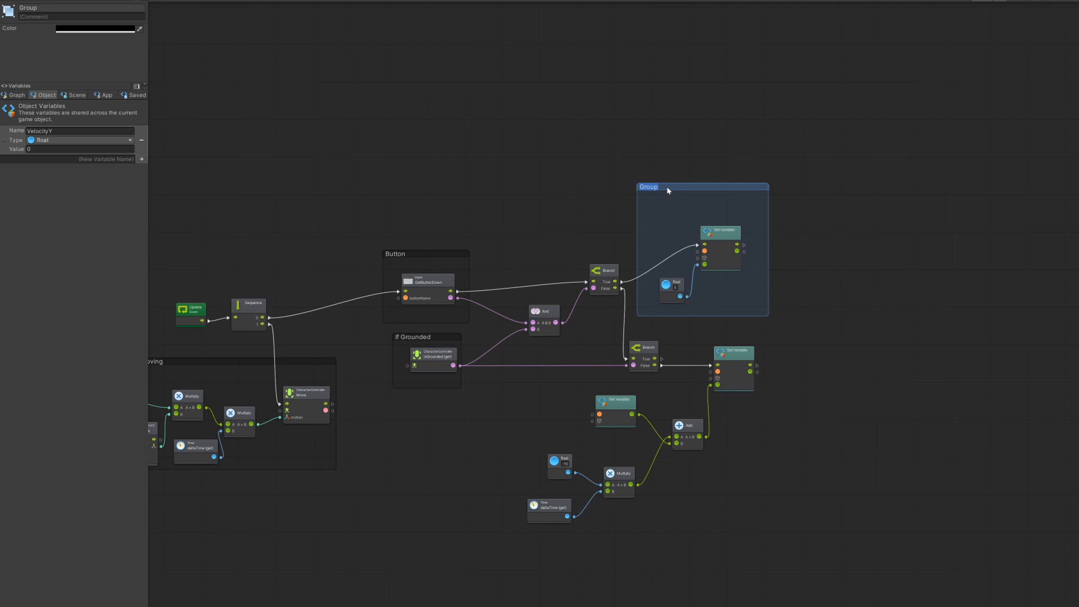
Step: Title the Jump and Fall groups and move the And node clear of the groups
{"action": "type", "text": "Jump"}
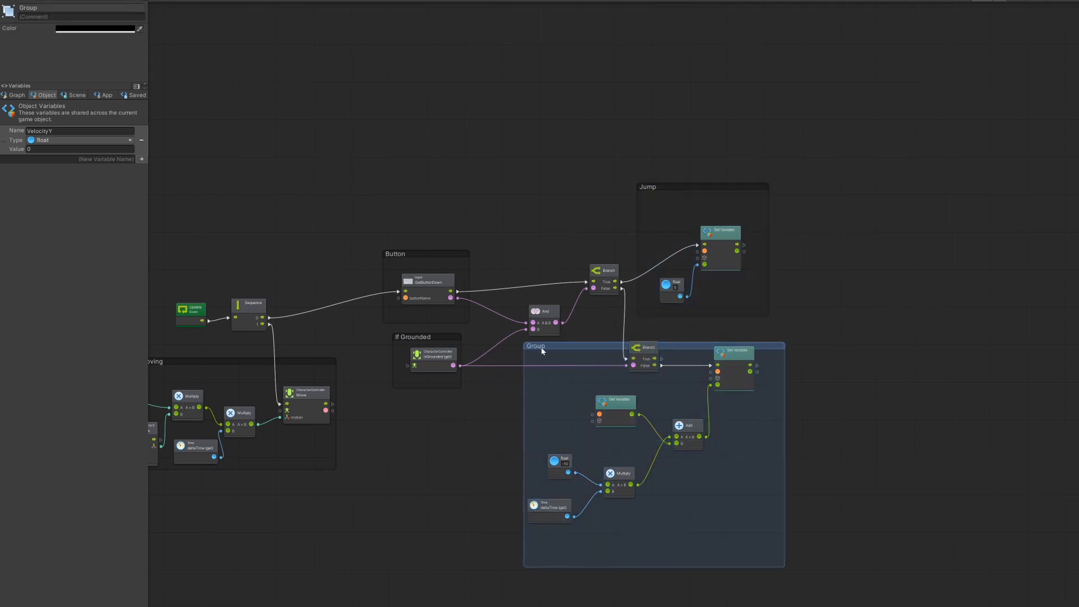
{"action": "type", "text": "Fall"}
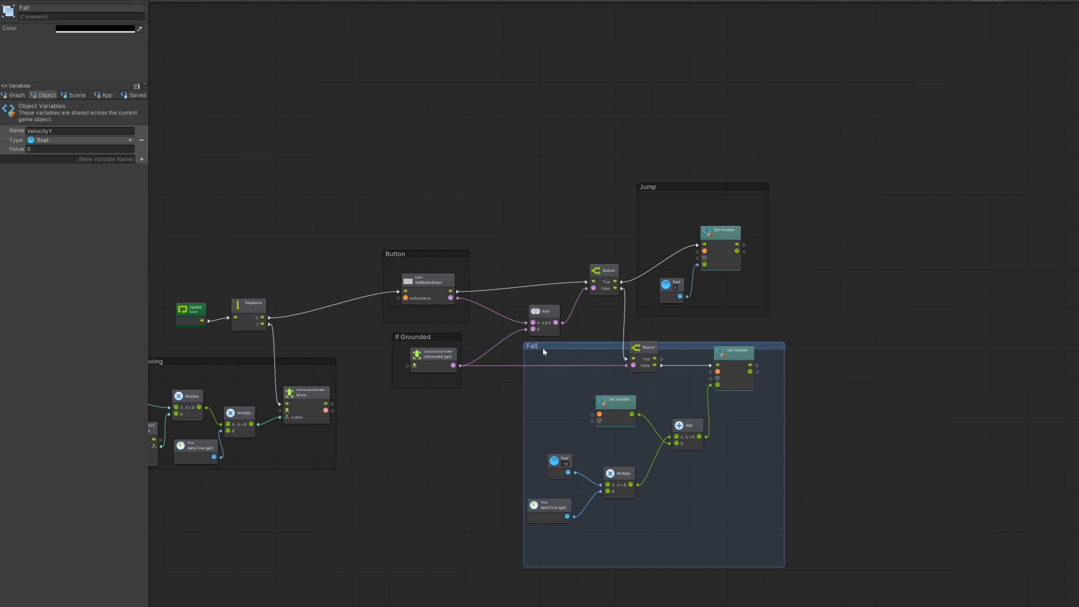
{"action": "mouse_move", "coordinate": [598, 321]}
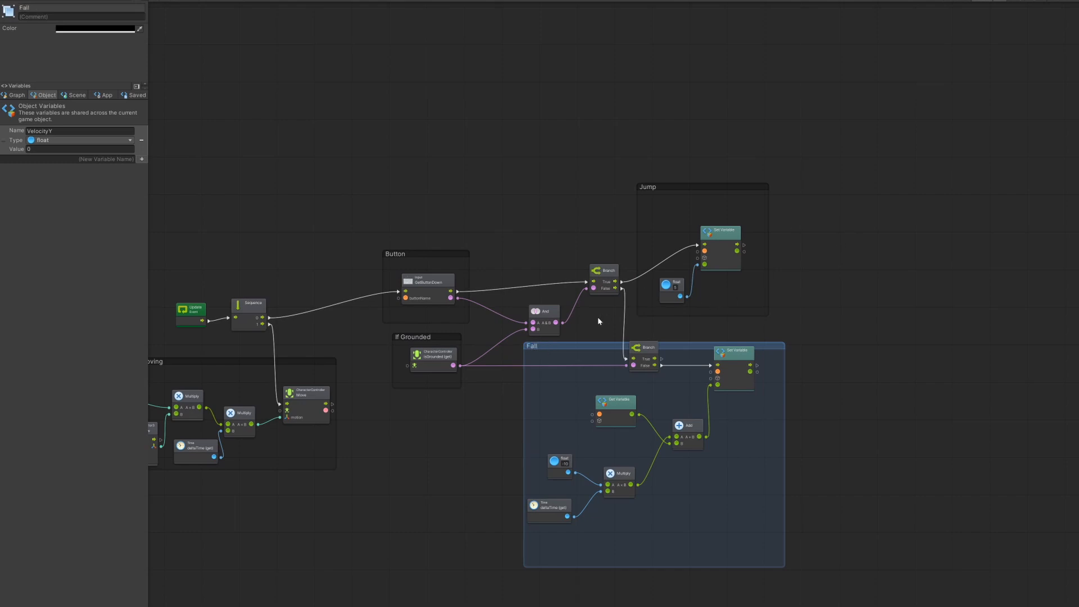
{"action": "mouse_move", "coordinate": [469, 363]}
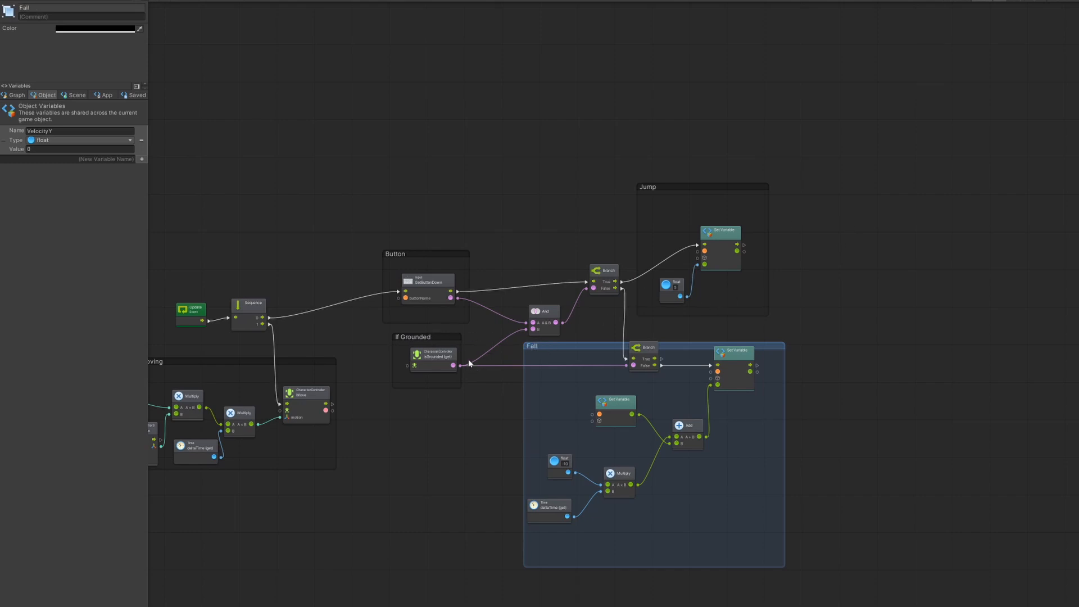
{"action": "left_click", "coordinate": [543, 313]}
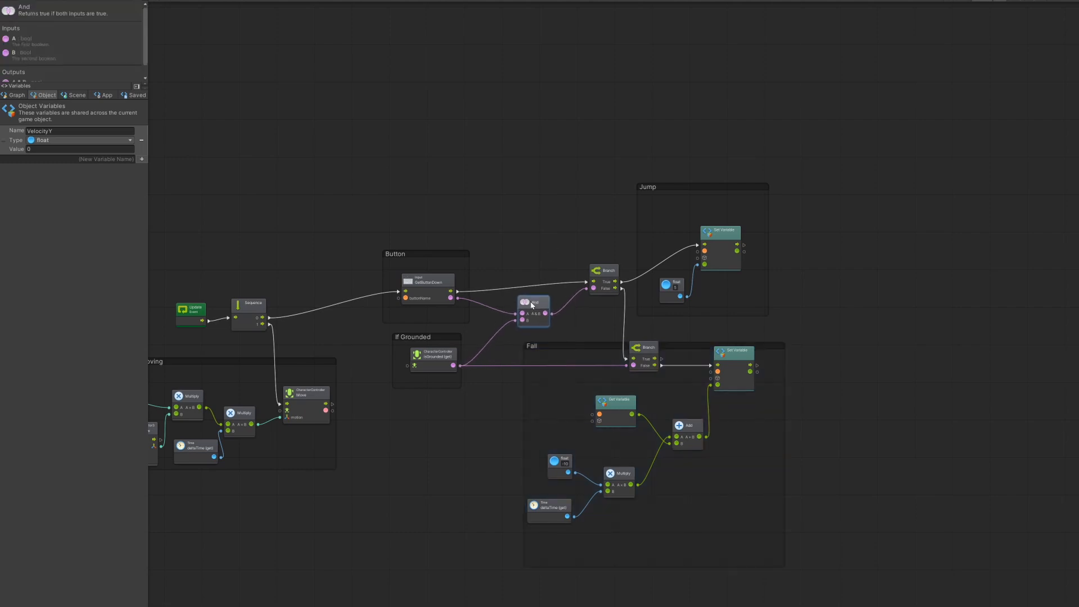